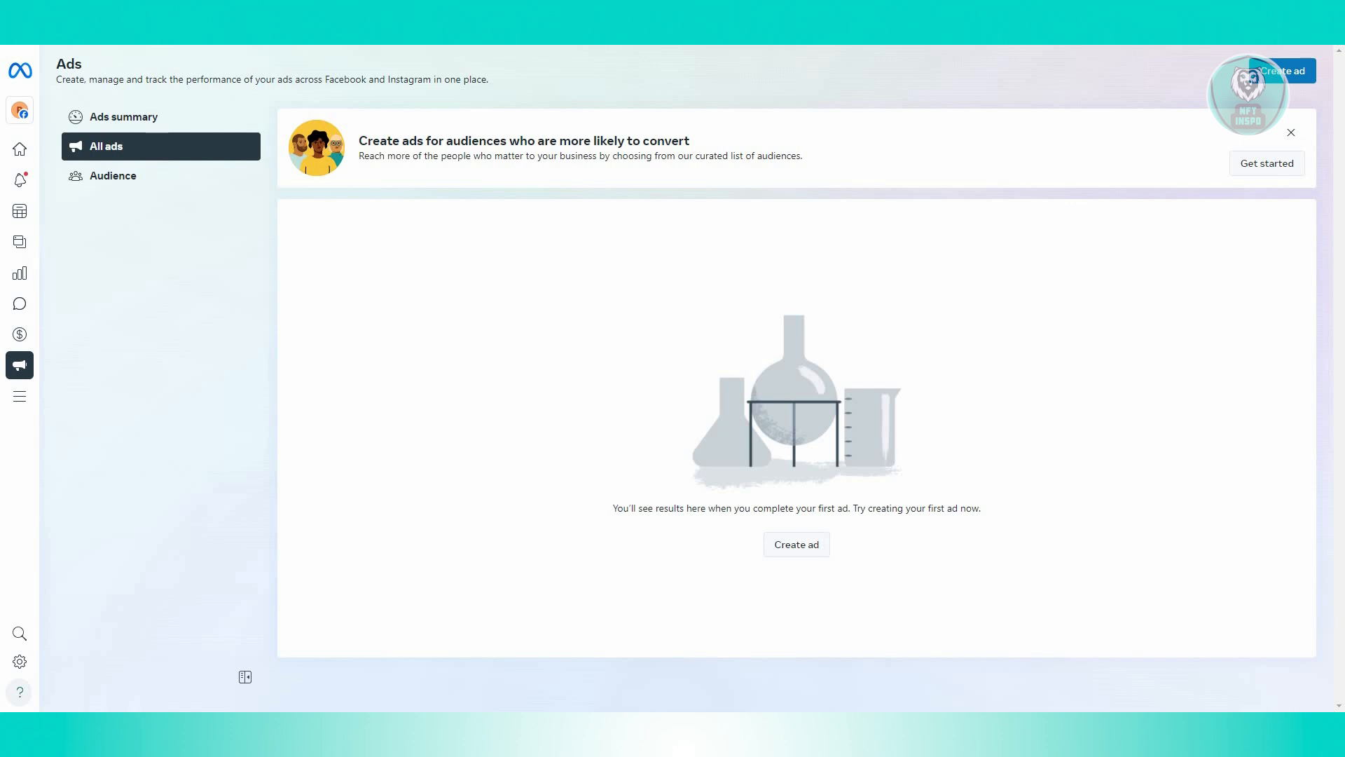
pyautogui.moveTo(439, 377)
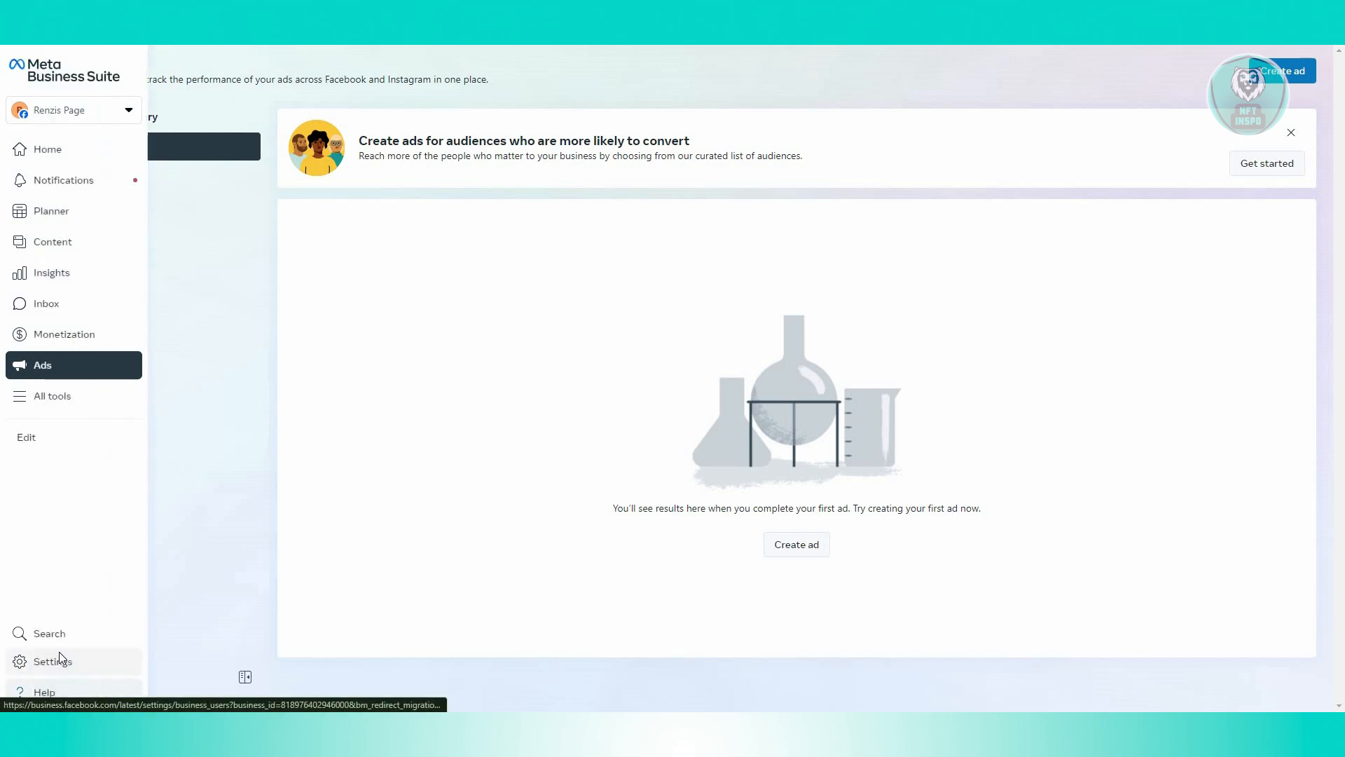
# Step: Reach the Billing & payments area from Settings, showing an Accounts page with no ad accounts
pyautogui.click(51, 660)
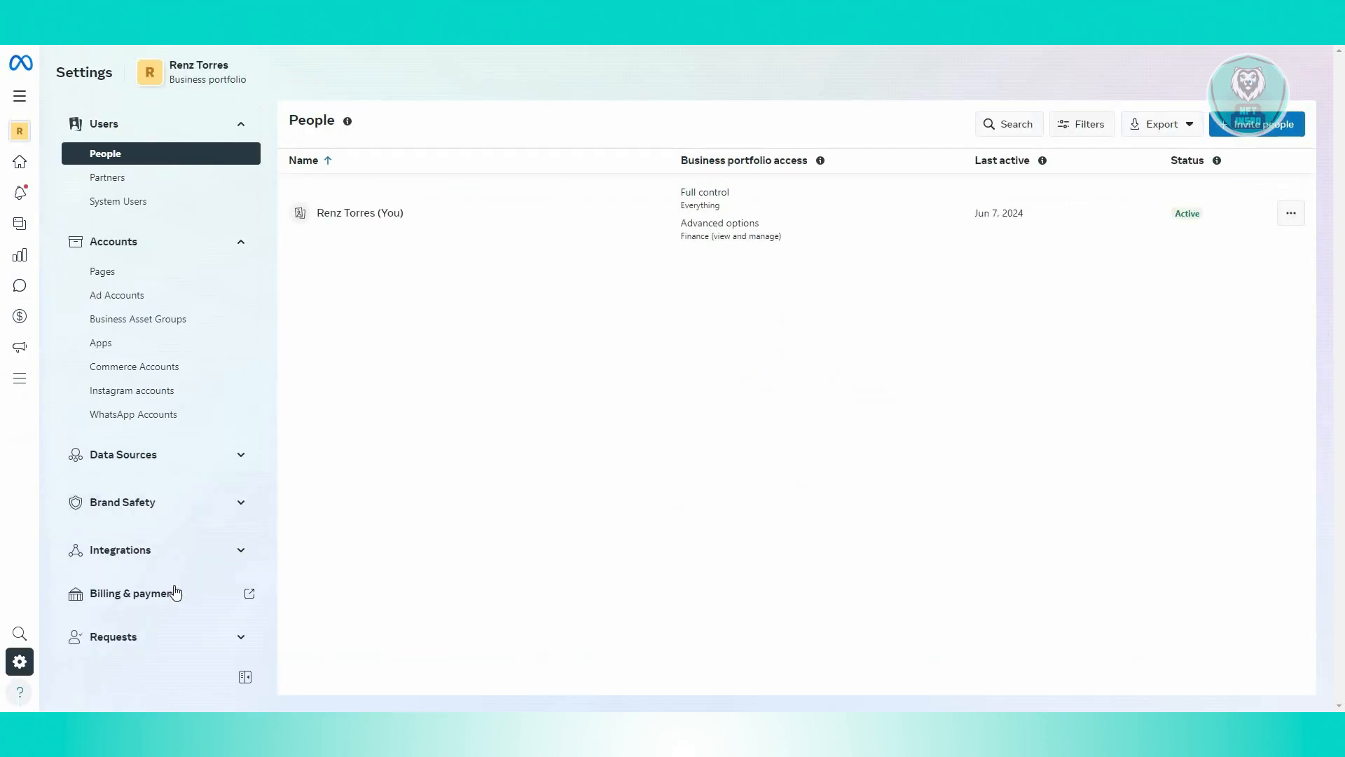
pyautogui.click(133, 593)
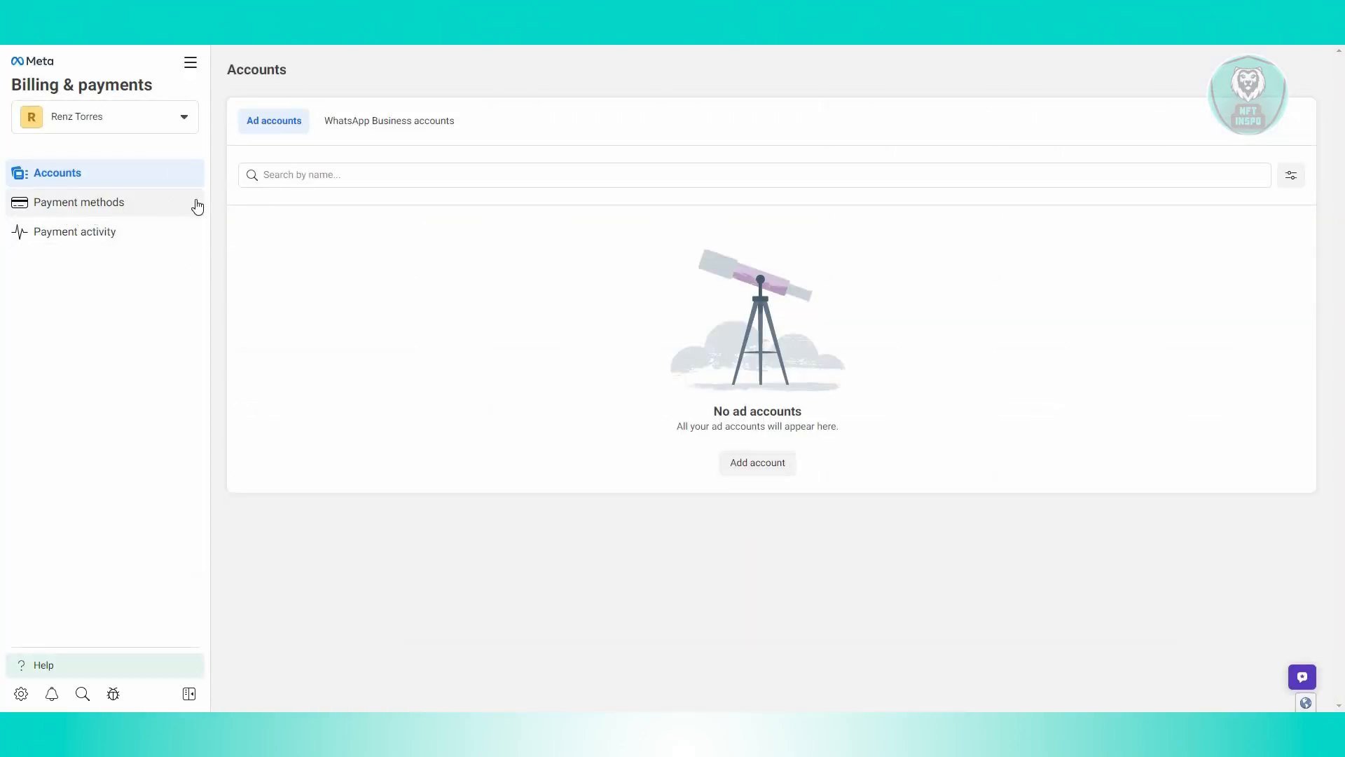
pyautogui.moveTo(89, 212)
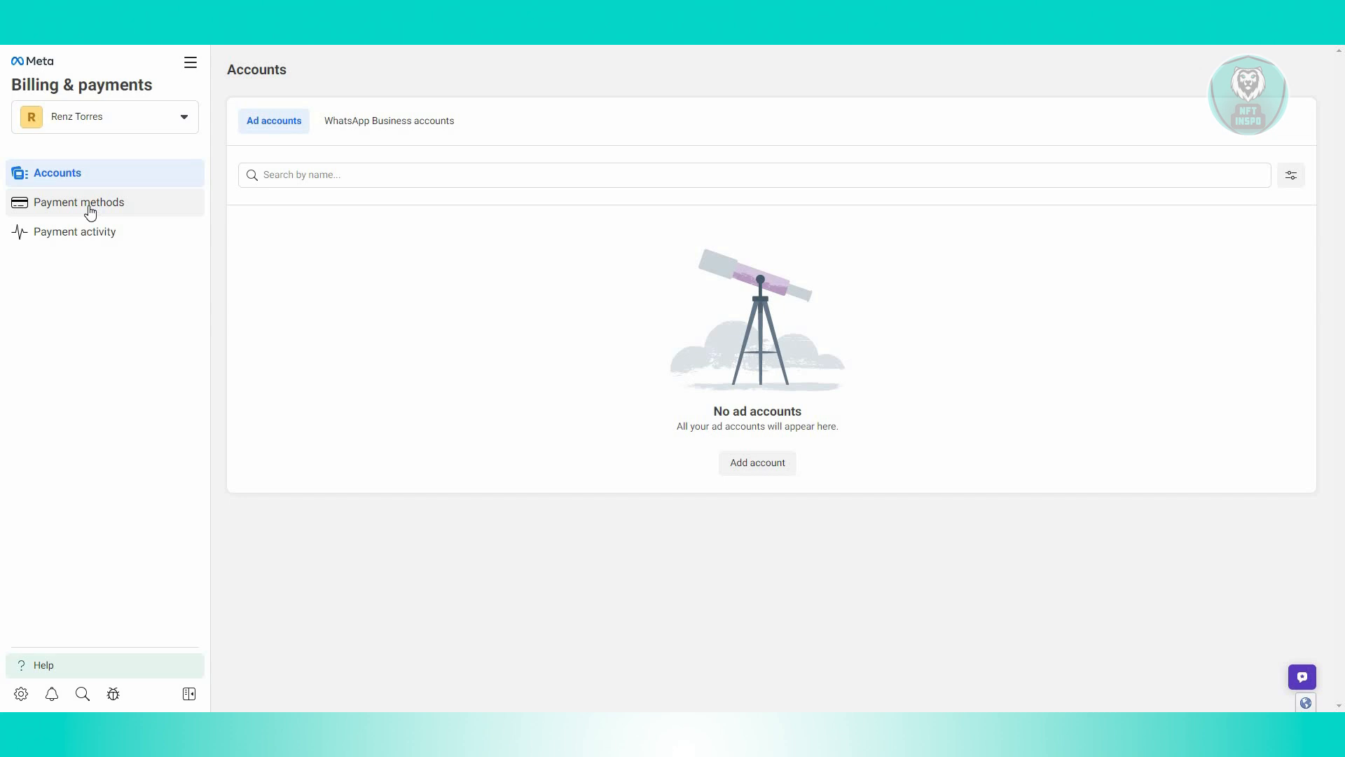
# Step: Show the business portfolio's Payment methods page, ready to add a payment method for ads
pyautogui.click(79, 202)
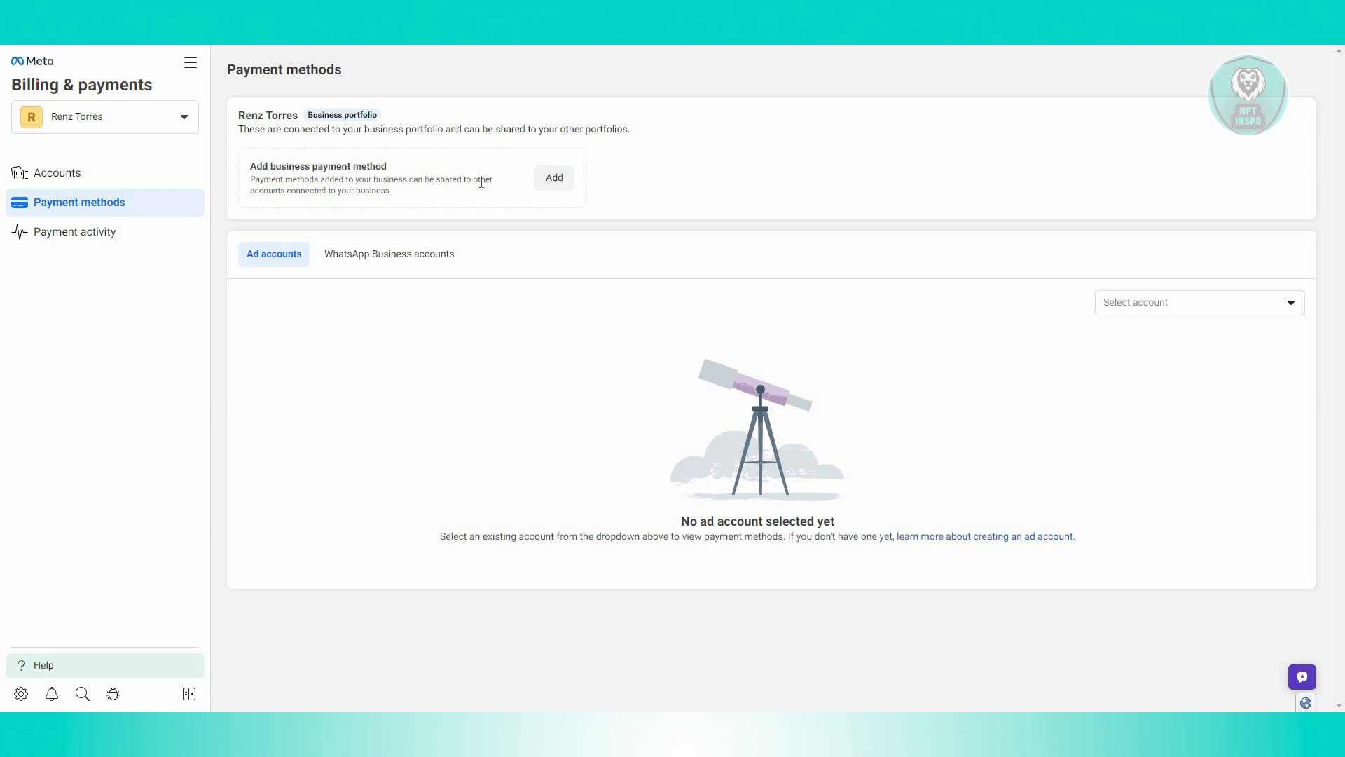
pyautogui.moveTo(460, 206)
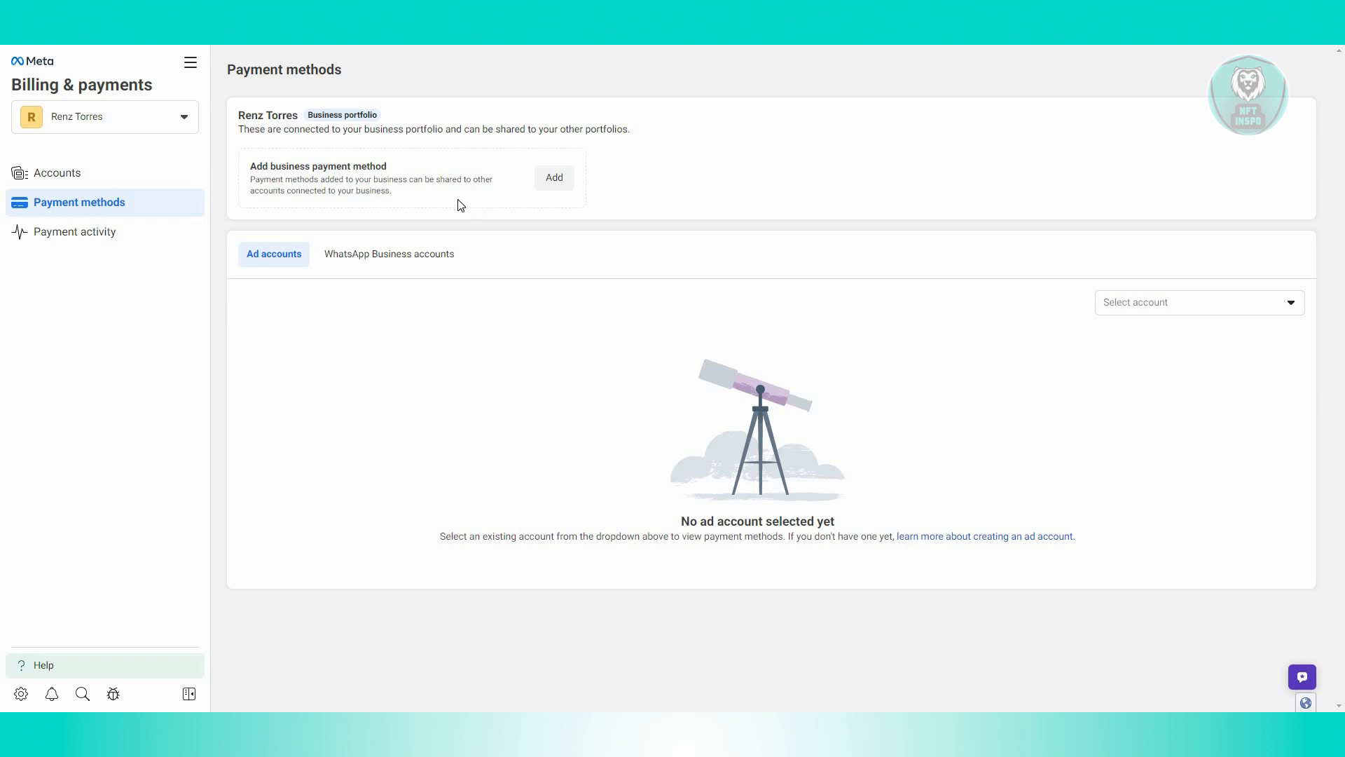